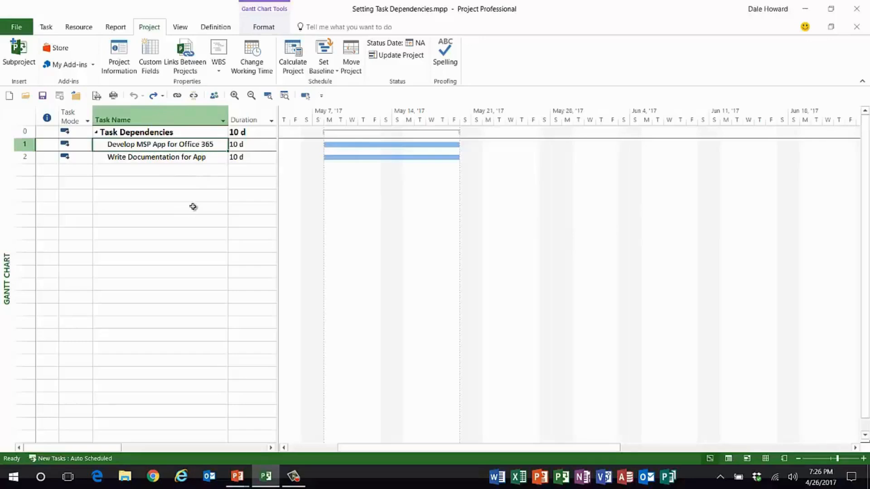
- Select Develop MSP App and Write Documentation together and create a Finish-to-Start dependency between them
click(157, 157)
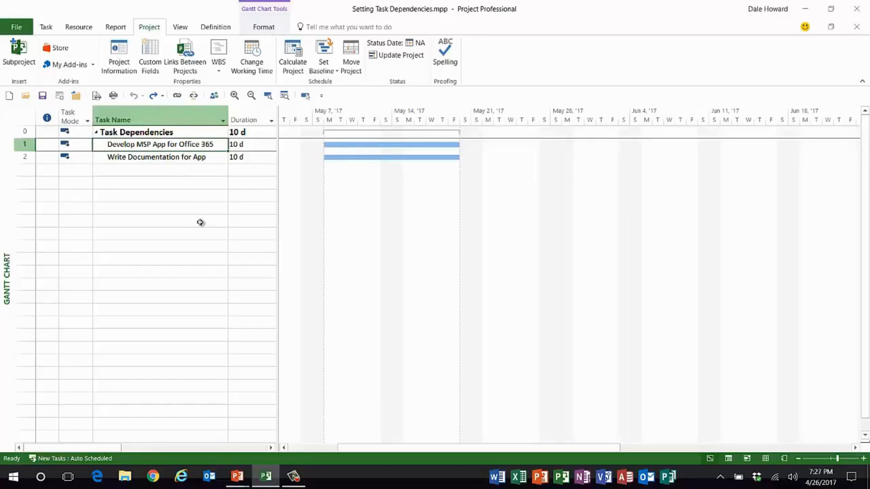
click(157, 157)
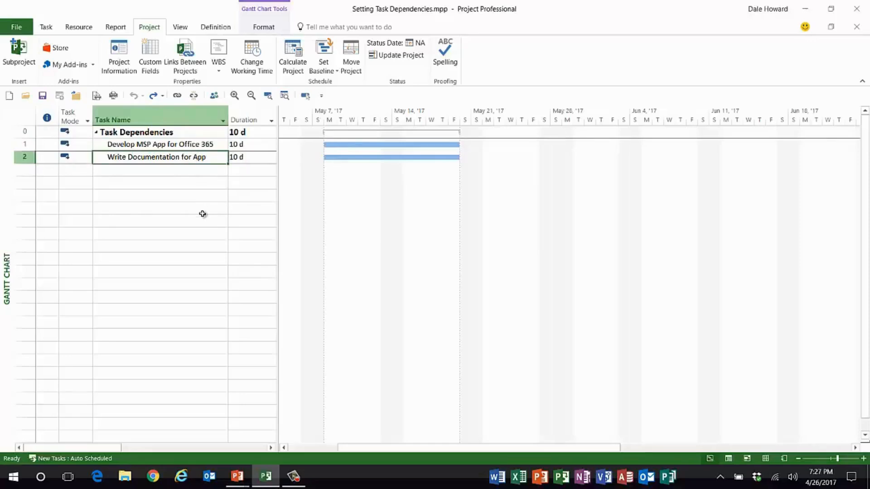
click(161, 144)
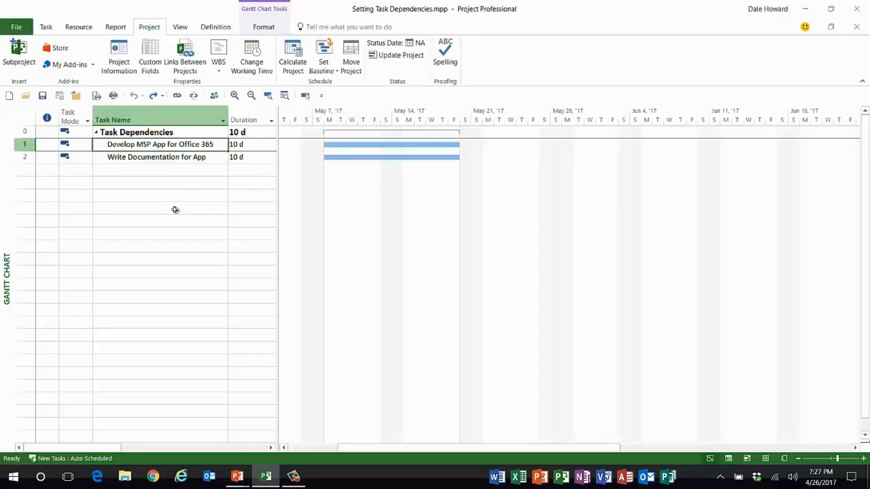
mouse_move(175, 190)
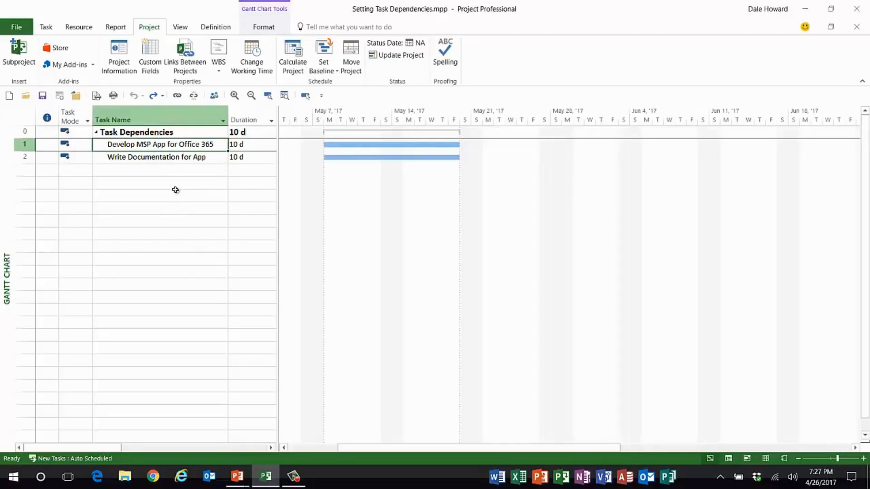
click(156, 157)
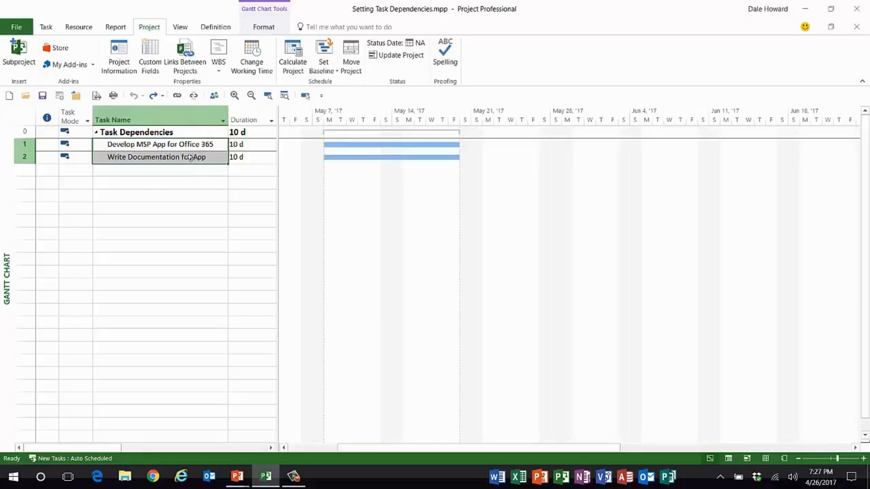
click(177, 96)
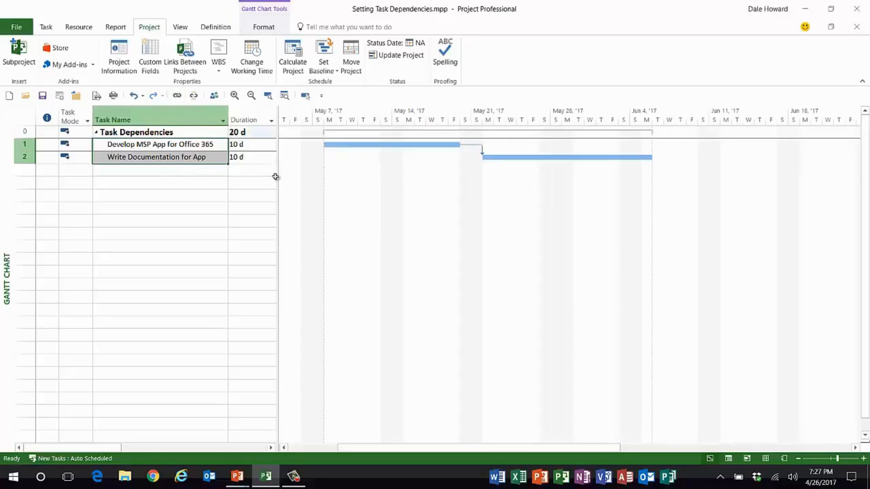
mouse_move(413, 218)
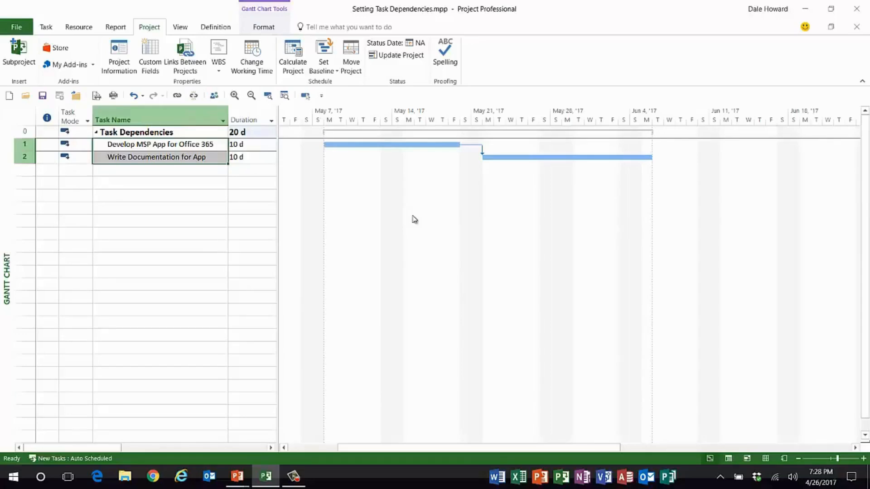
mouse_move(449, 202)
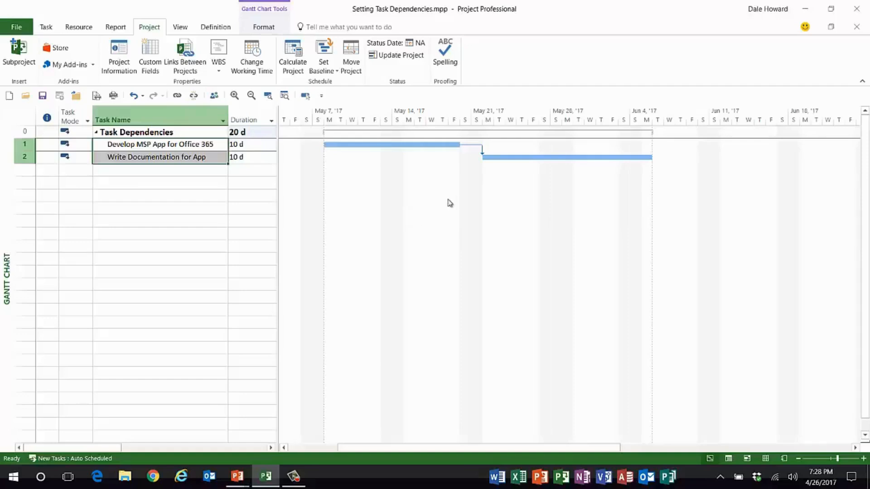
mouse_move(478, 171)
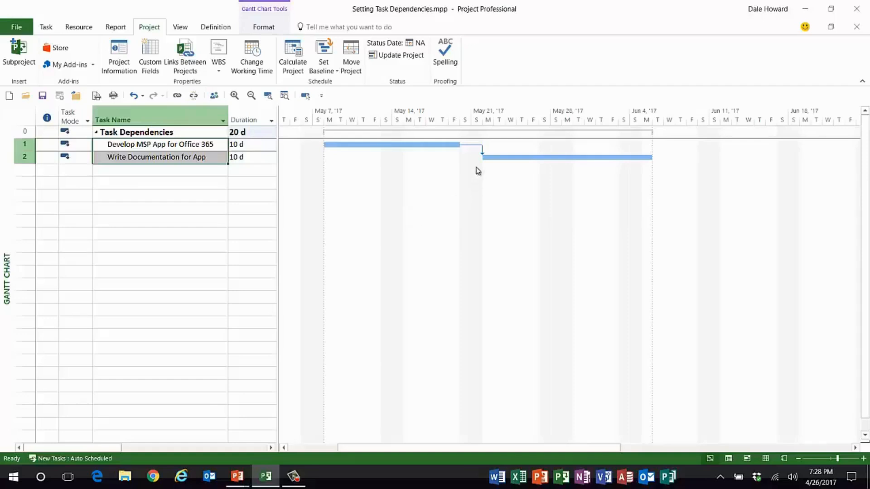
mouse_move(479, 164)
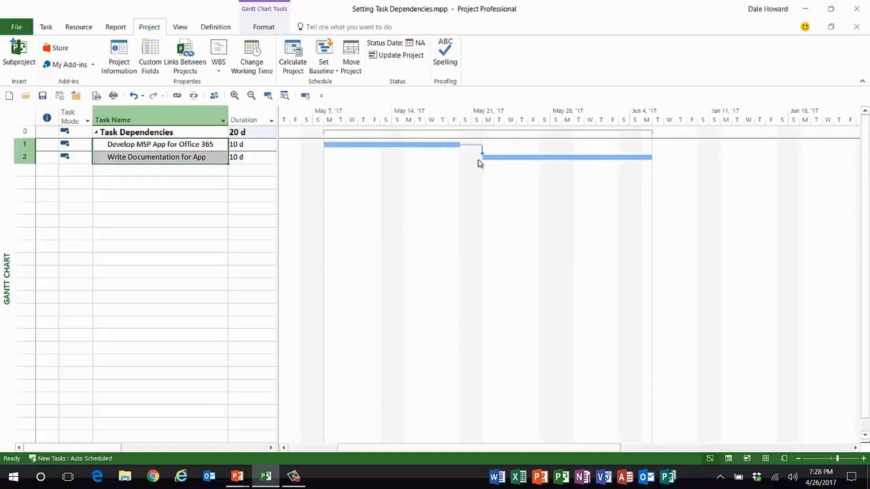
mouse_move(481, 151)
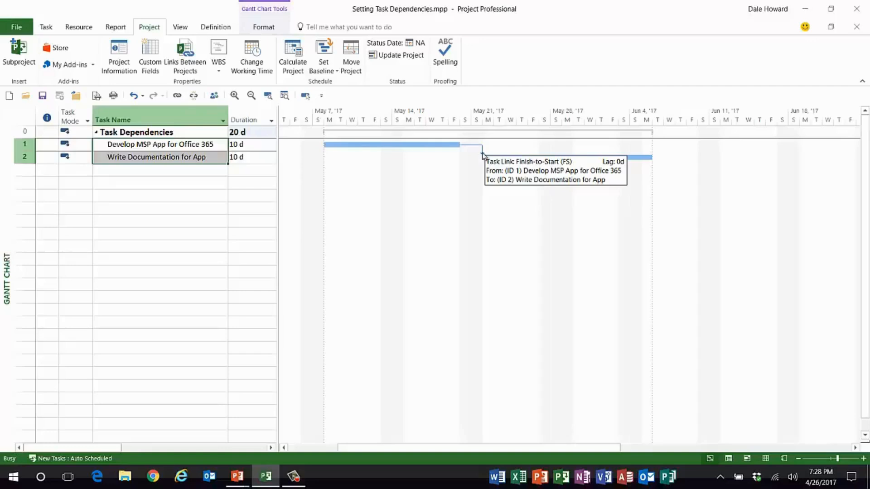
- In the Task Dependency dialog for the two tasks, choose Start-to-Start (SS) as the link type
double_click(481, 149)
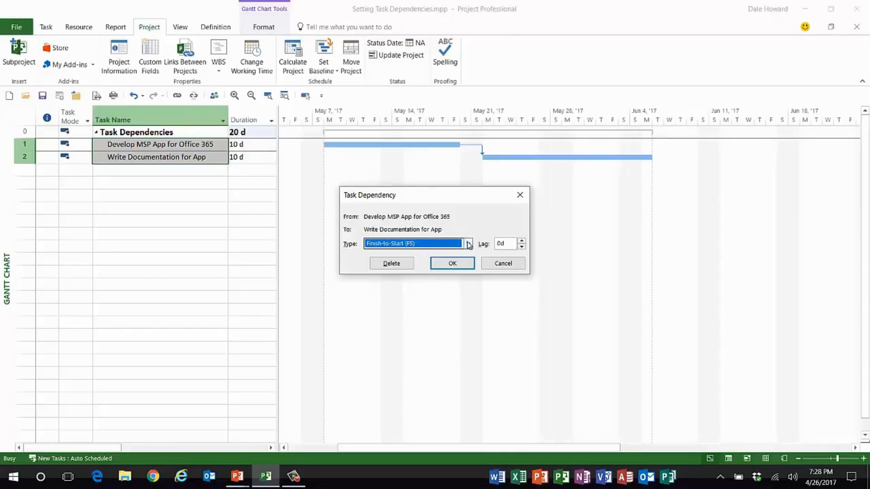
click(467, 243)
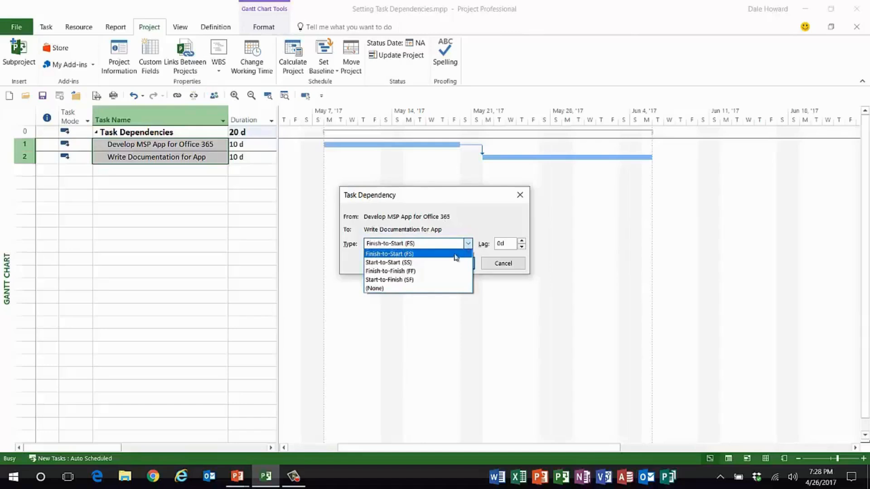
click(388, 263)
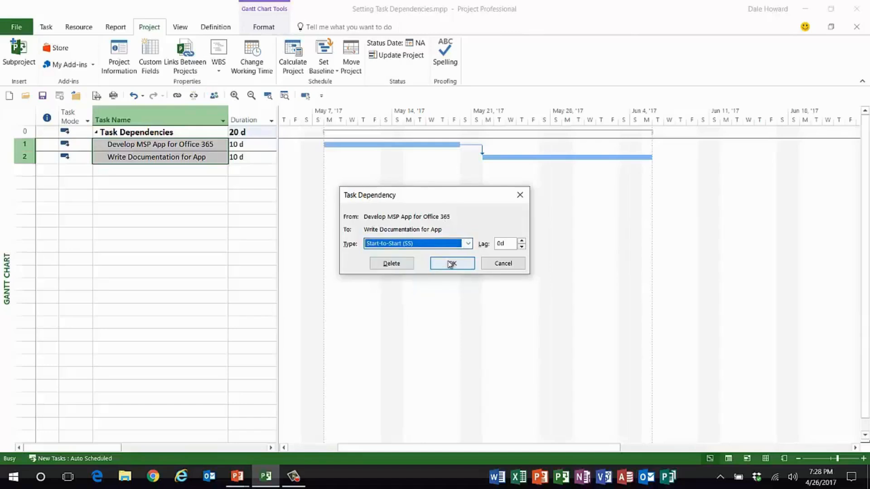
click(467, 243)
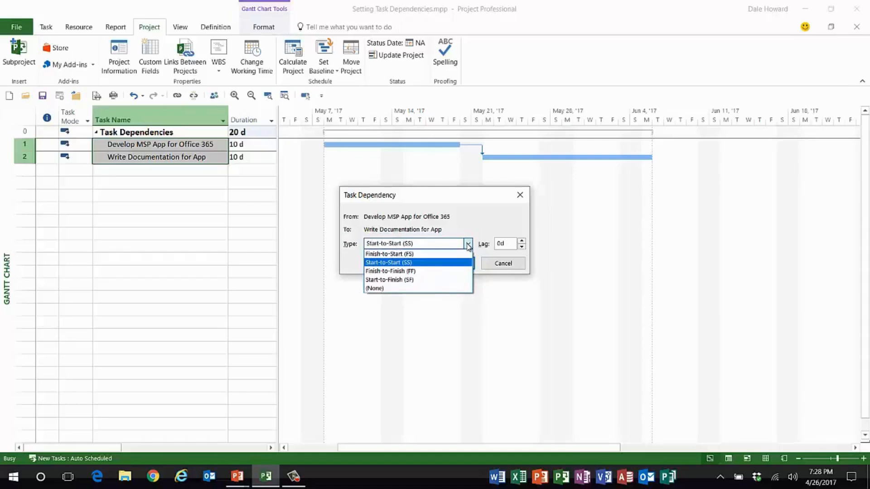
click(388, 263)
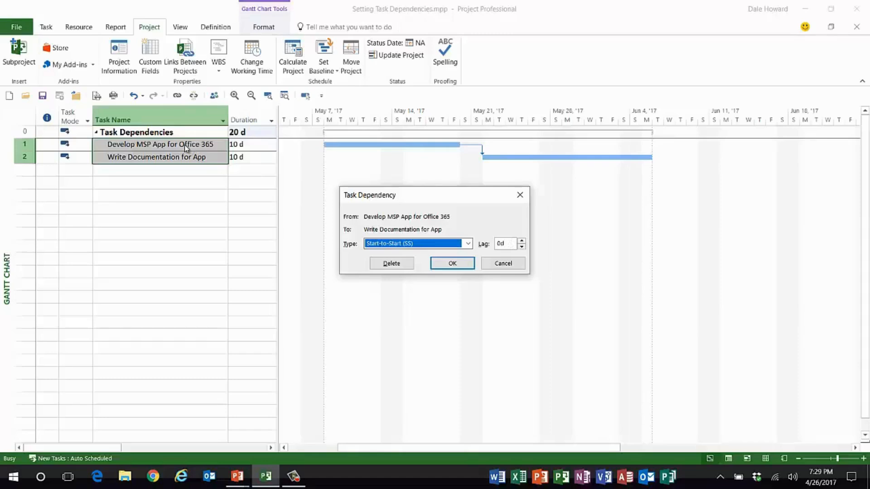
mouse_move(184, 163)
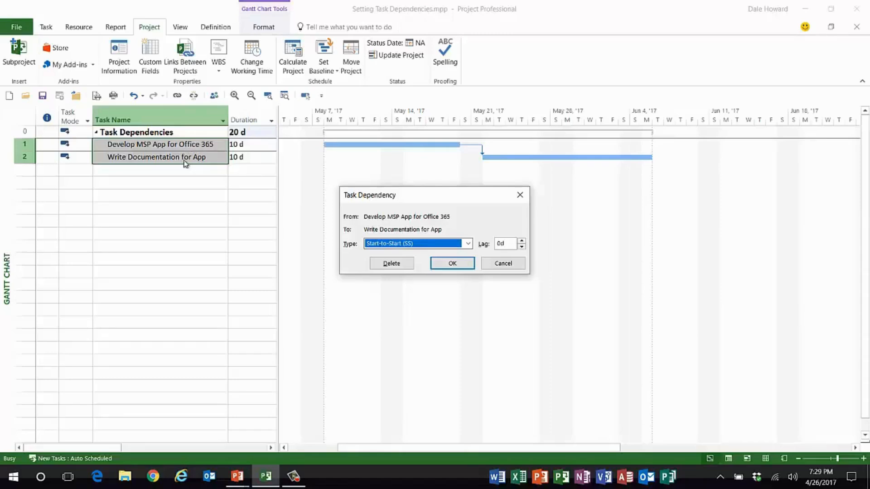
mouse_move(218, 193)
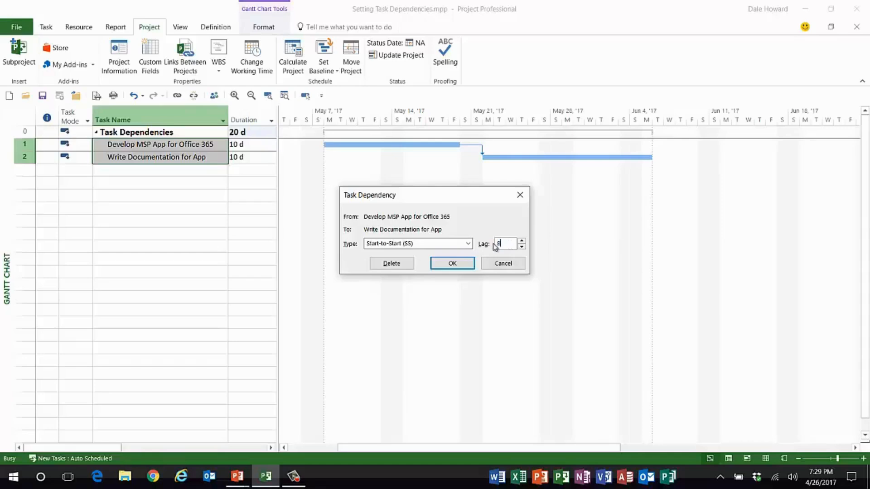
- Enter 80% as the lag on the Start-to-Start link
text(80%)
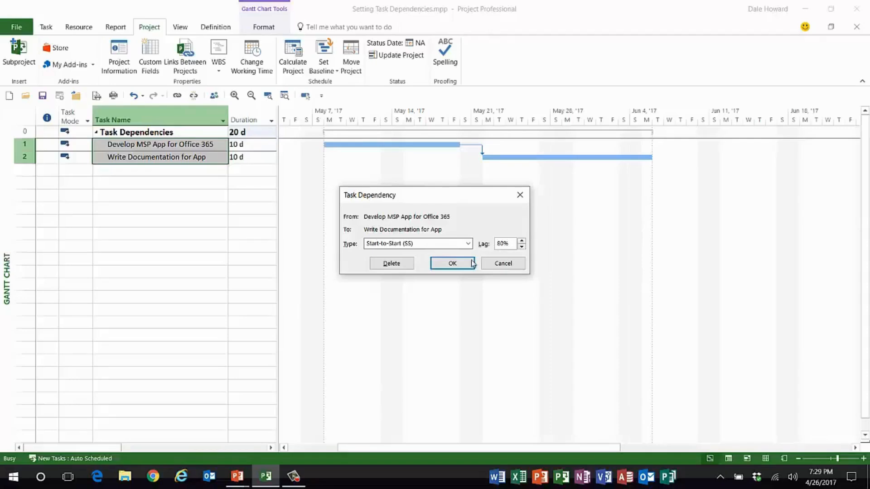
- Confirm the Start-to-Start link with 80% lag so documentation starts 8 days into development
click(451, 263)
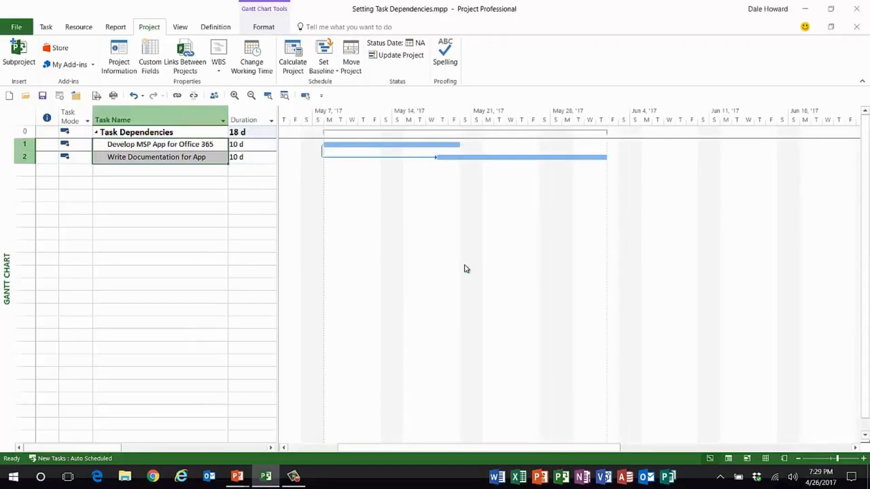
mouse_move(368, 169)
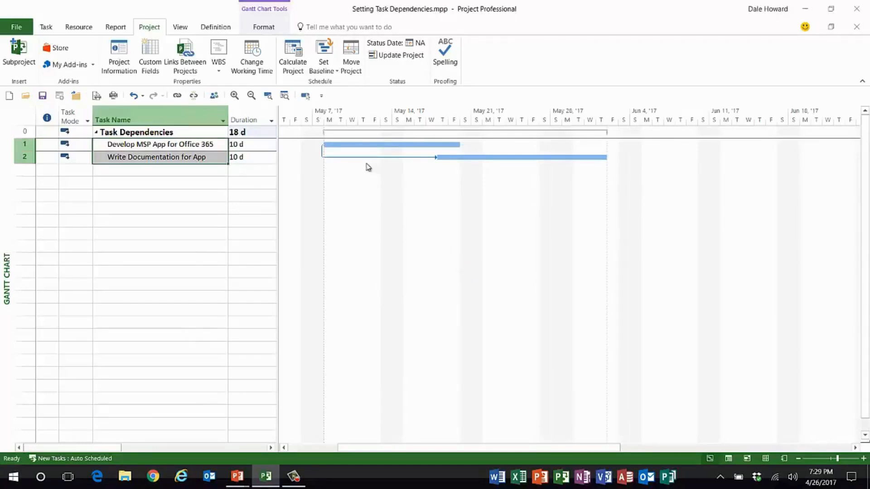
mouse_move(428, 167)
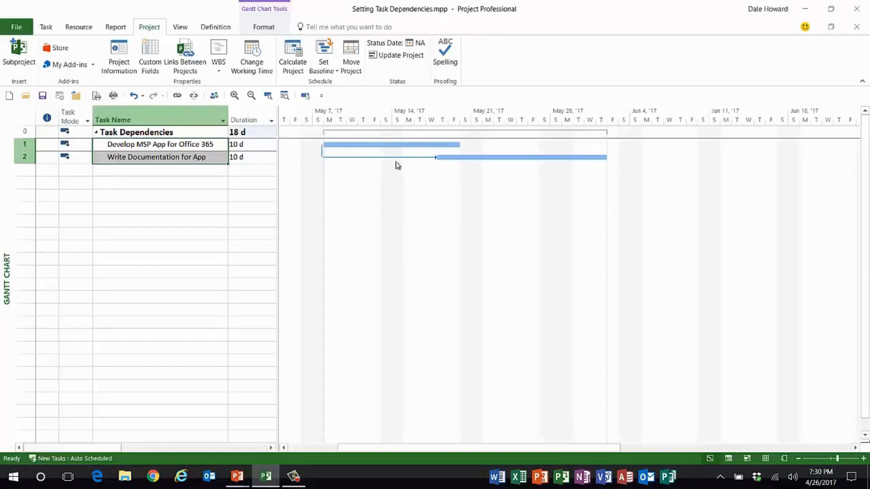
mouse_move(423, 169)
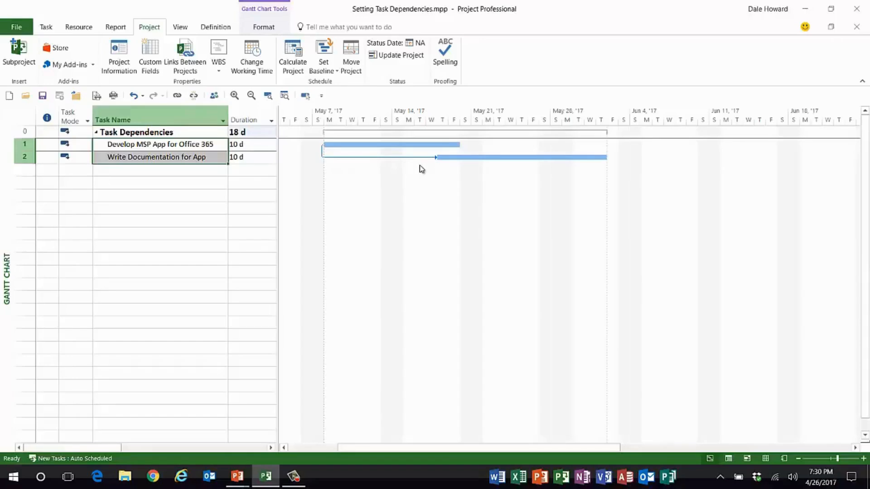
mouse_move(280, 144)
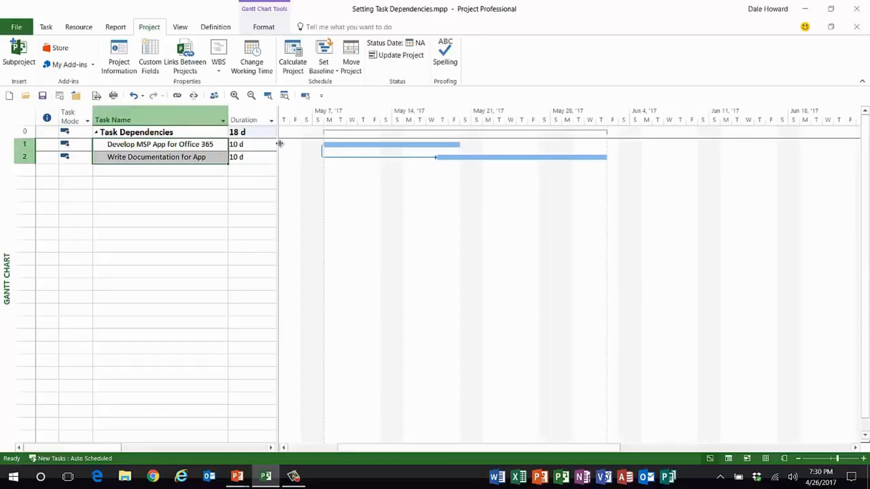